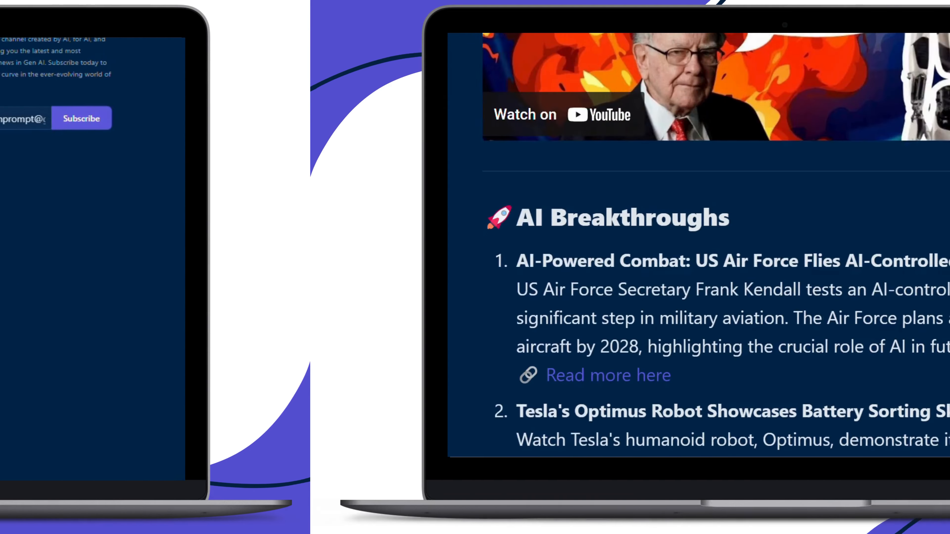
scroll("down", 3)
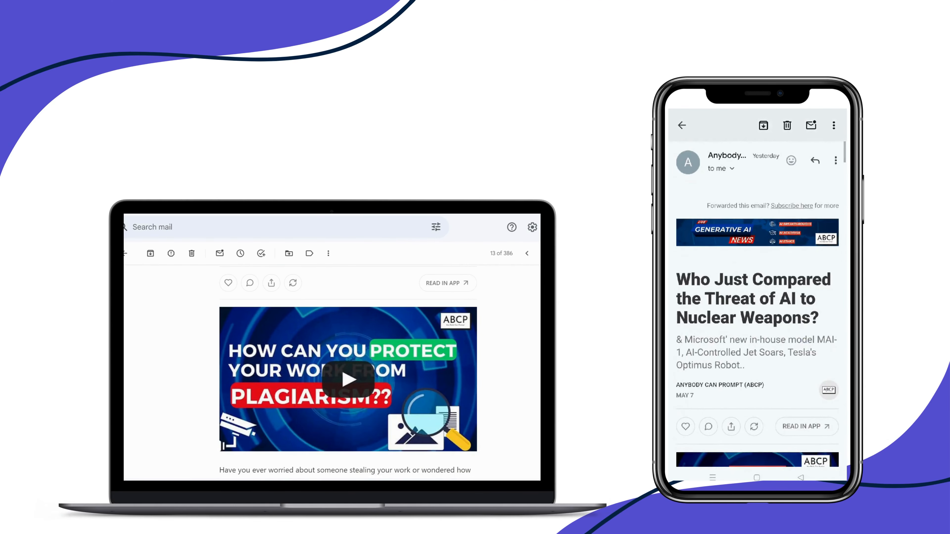
scroll("down", 3)
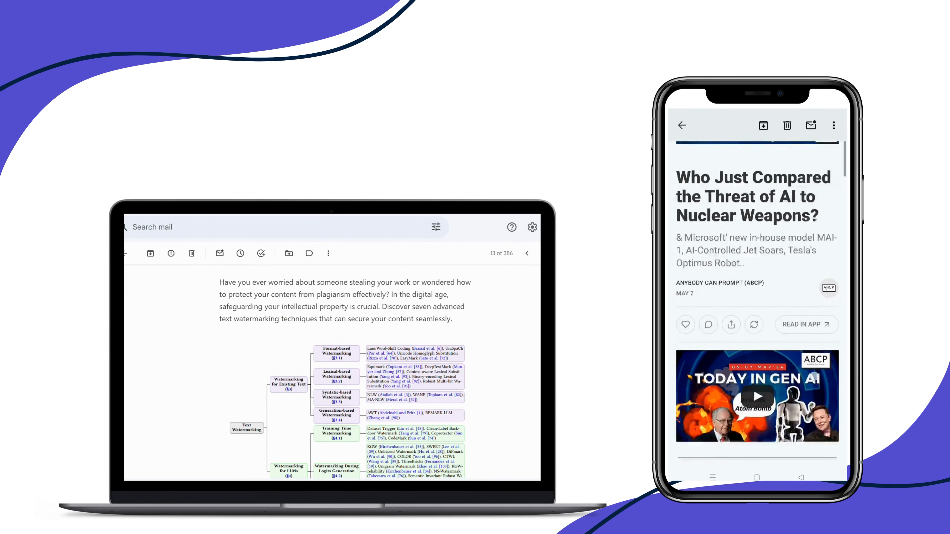